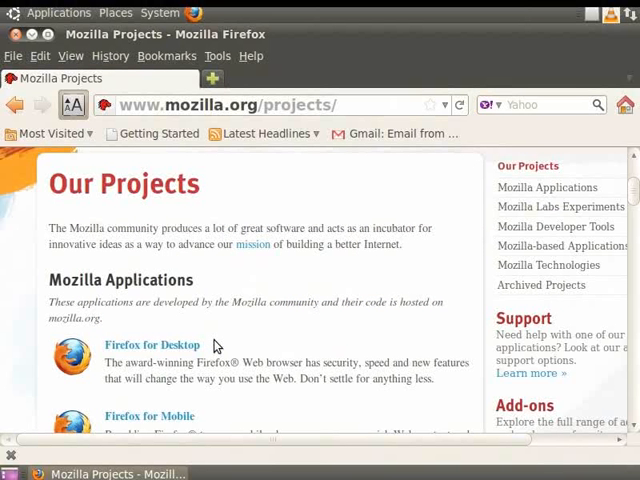
{"action": "mouse_move", "coordinate": [200, 356]}
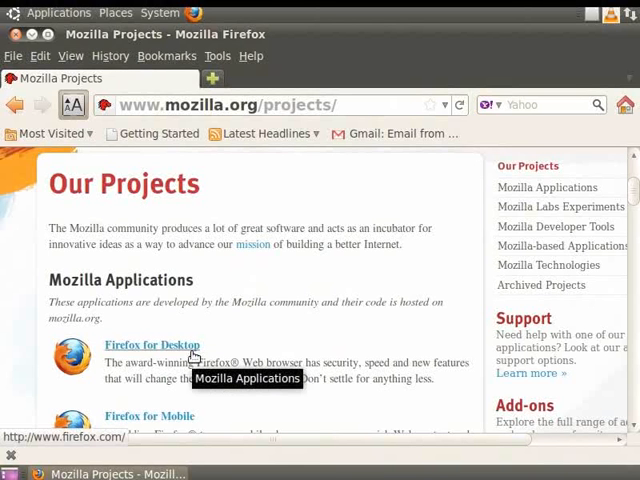
Open the 'Firefox for Desktop' link in a new tab and view its download page
{"action": "right_click", "coordinate": [150, 344]}
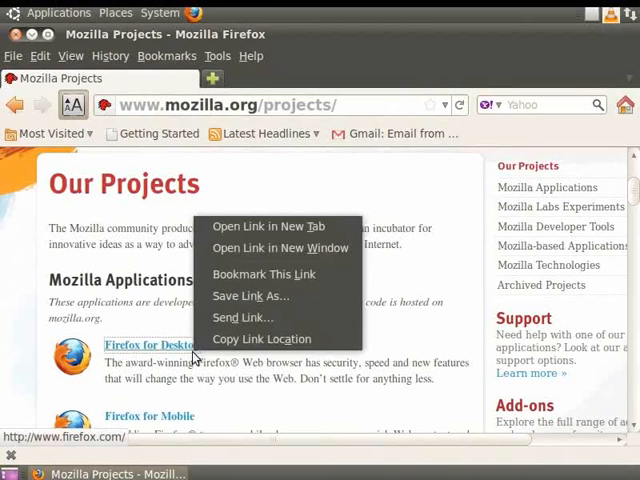
{"action": "mouse_move", "coordinate": [250, 295]}
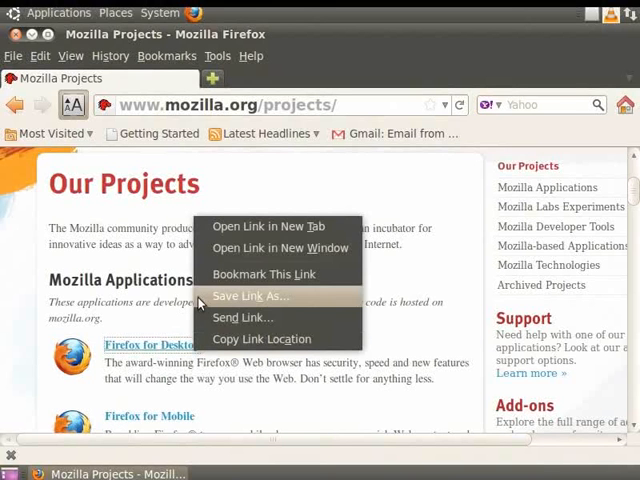
{"action": "mouse_move", "coordinate": [267, 225]}
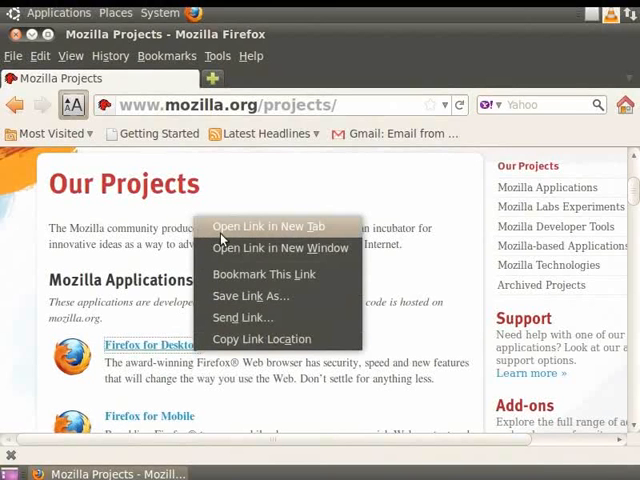
{"action": "left_click", "coordinate": [267, 225]}
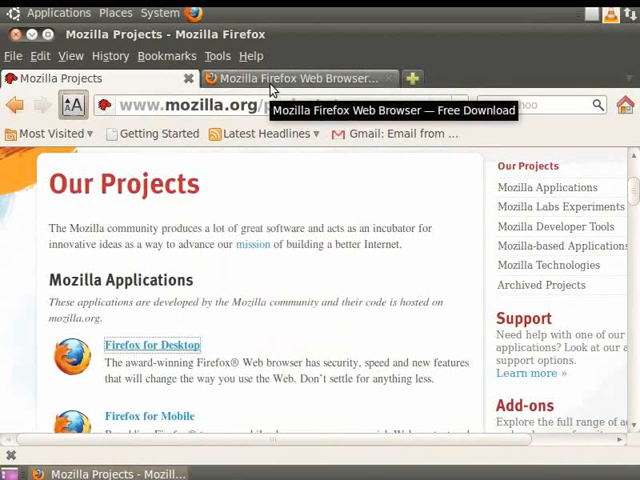
{"action": "left_click", "coordinate": [300, 78]}
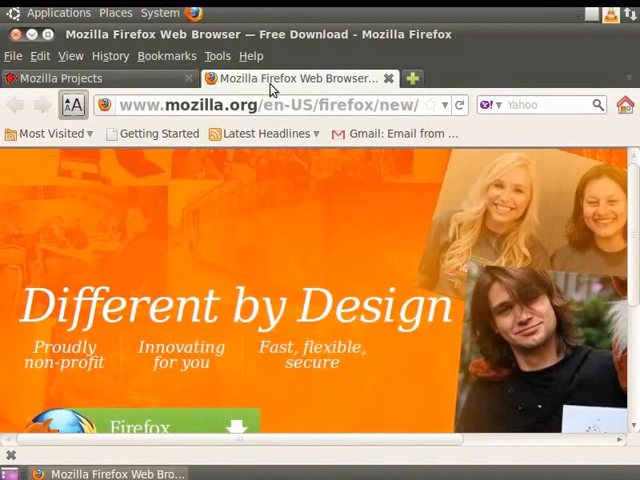
{"action": "left_click", "coordinate": [13, 55]}
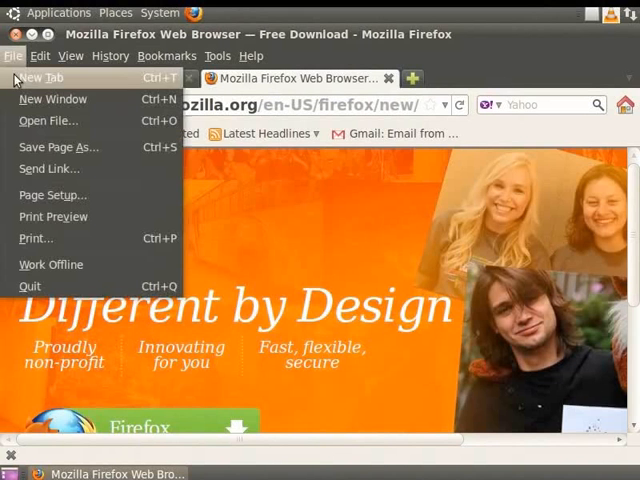
{"action": "left_click", "coordinate": [43, 77]}
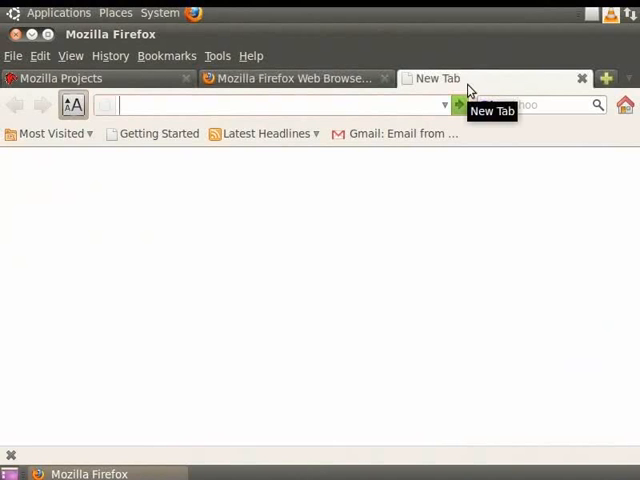
{"action": "type", "text": "w"}
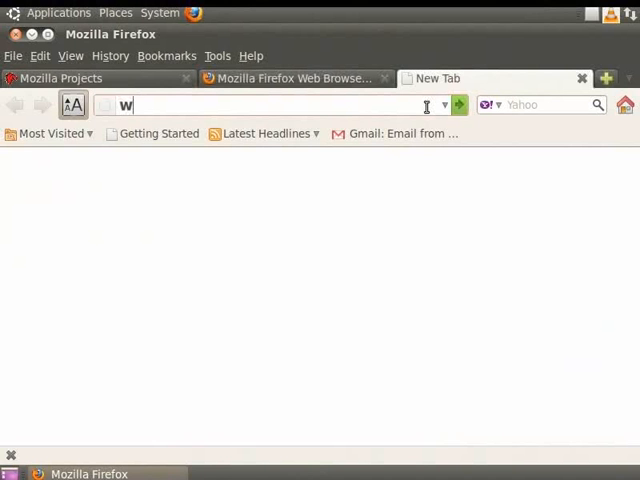
{"action": "type", "text": "www.google.co.in"}
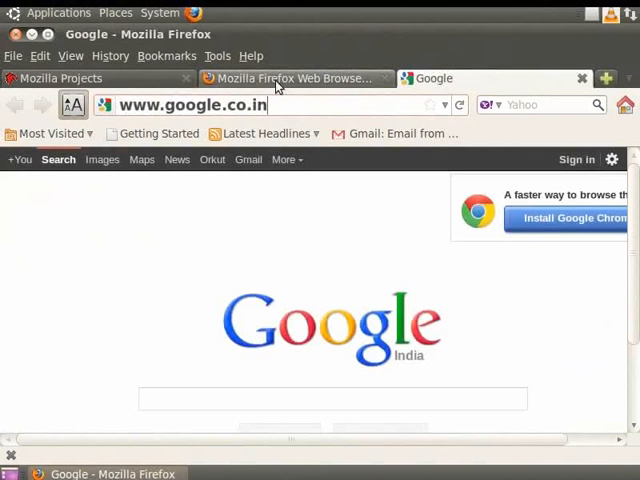
{"action": "mouse_move", "coordinate": [463, 88]}
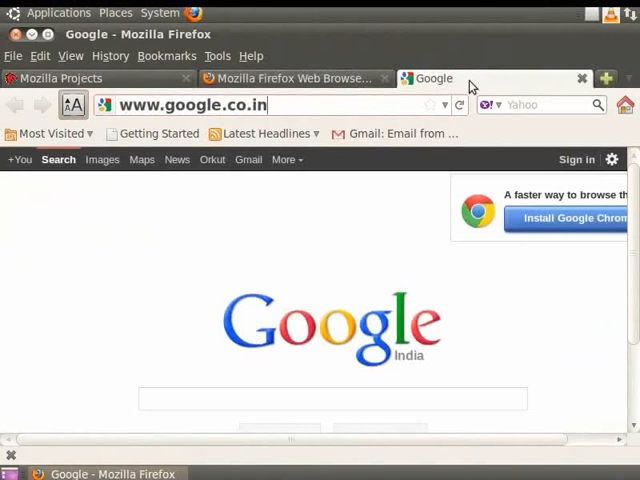
{"action": "left_click", "coordinate": [606, 78]}
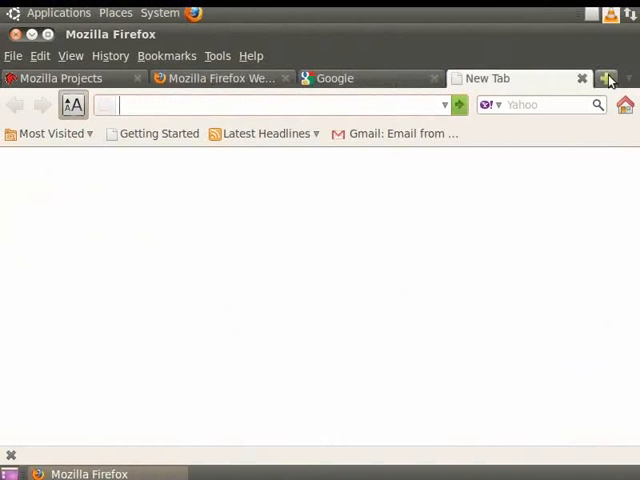
{"action": "mouse_move", "coordinate": [540, 85]}
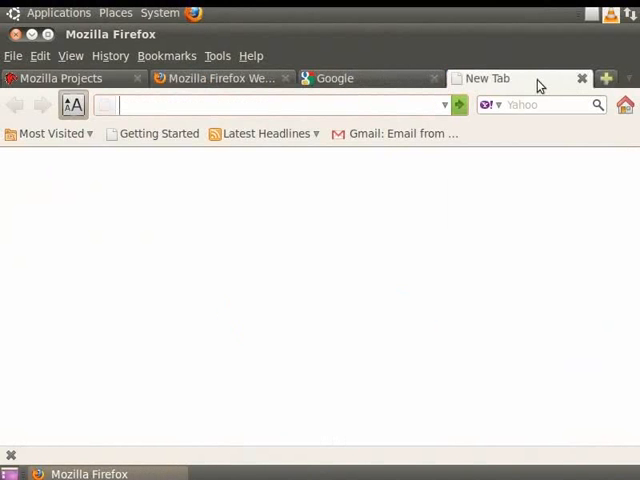
{"action": "mouse_move", "coordinate": [520, 85]}
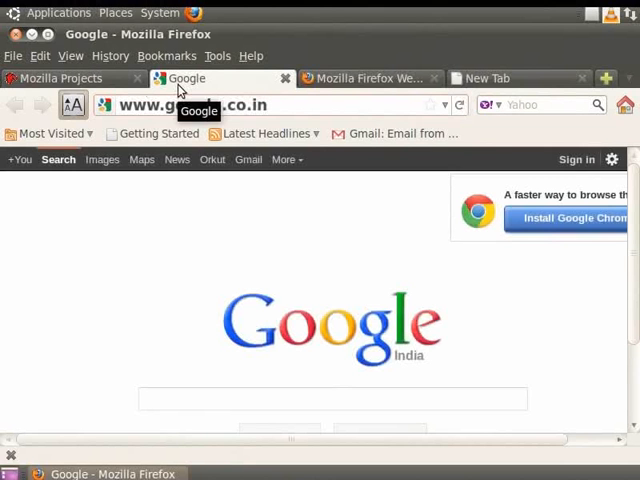
Search 'email wikipedia' and save the Email article to the Desktop as Search.html
{"action": "left_click", "coordinate": [489, 104]}
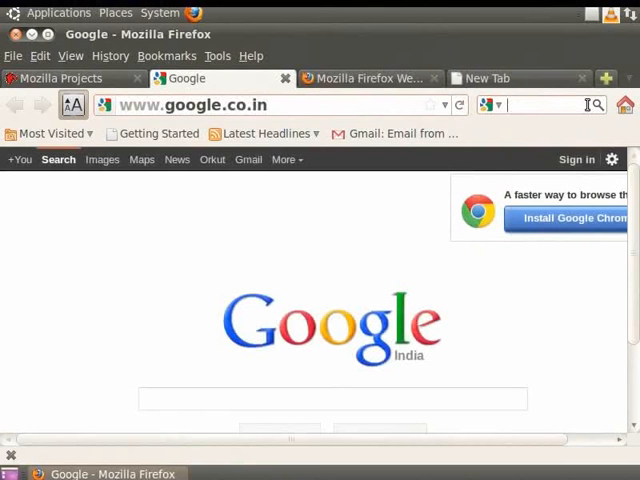
{"action": "type", "text": "email wikipedia"}
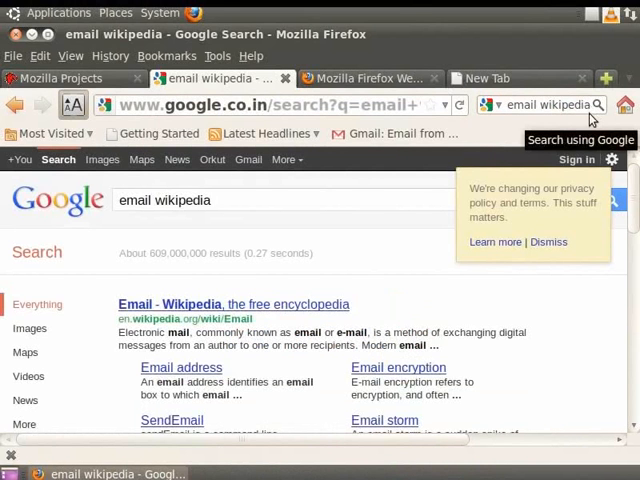
{"action": "mouse_move", "coordinate": [452, 192]}
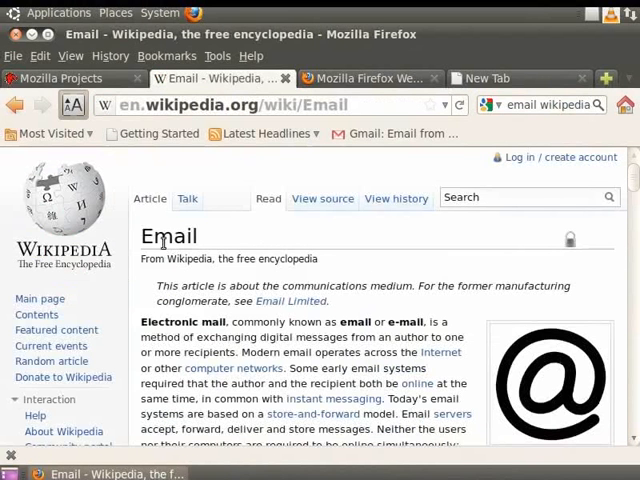
{"action": "left_click", "coordinate": [13, 55]}
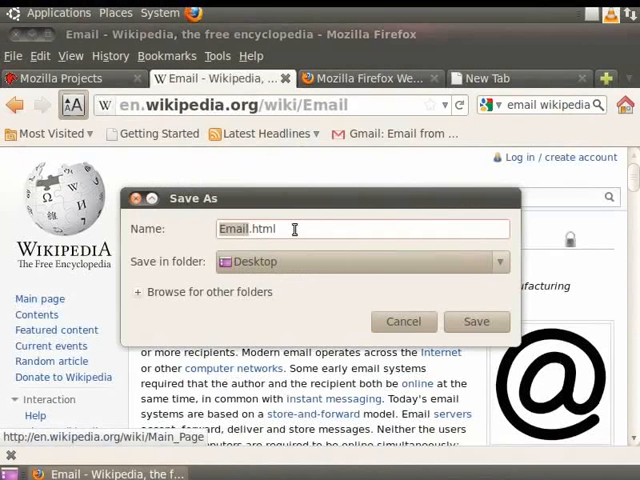
{"action": "type", "text": "Search"}
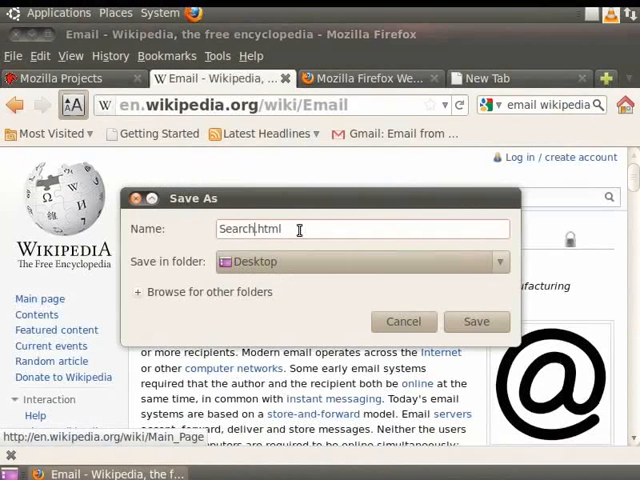
{"action": "left_click", "coordinate": [497, 261]}
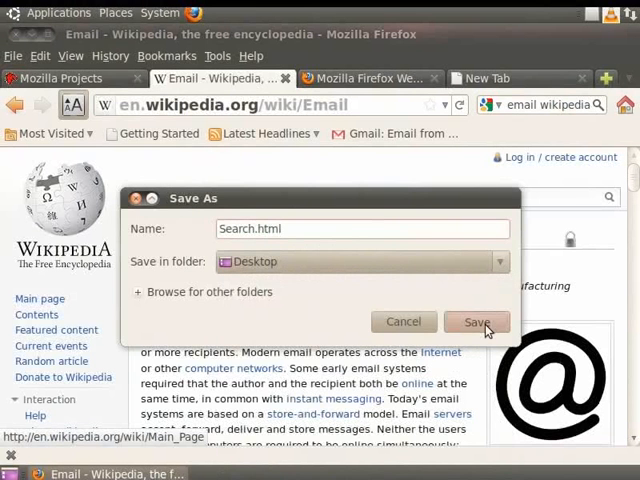
{"action": "left_click", "coordinate": [477, 321]}
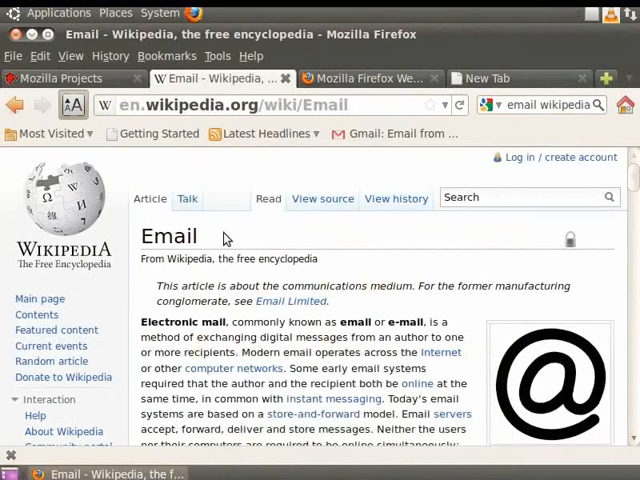
In a new tab, open the Desktop file Search.html to view the Email page offline
{"action": "left_click", "coordinate": [13, 55]}
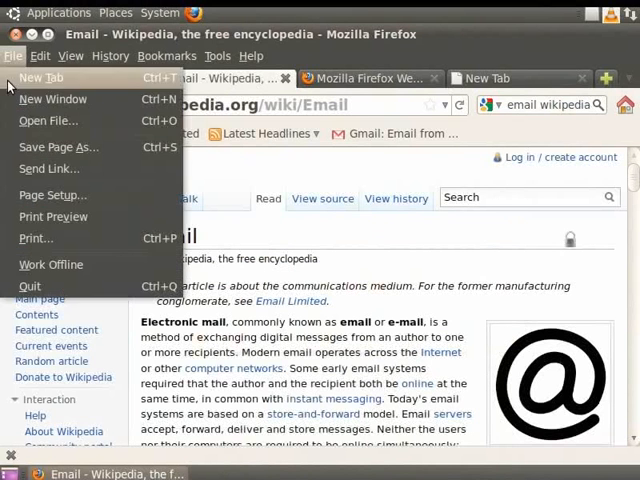
{"action": "left_click", "coordinate": [41, 77]}
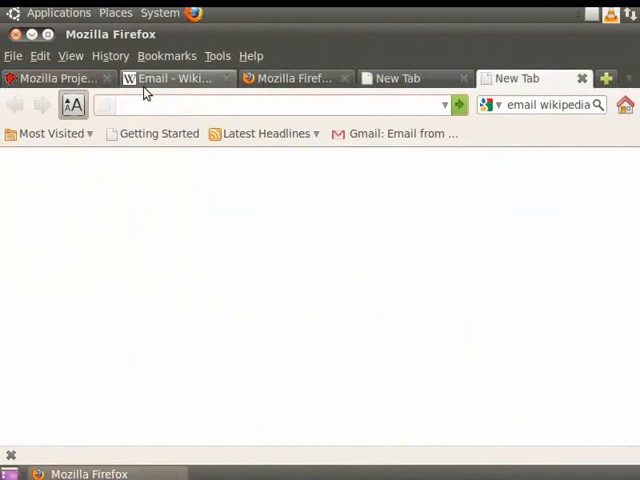
{"action": "mouse_move", "coordinate": [515, 78]}
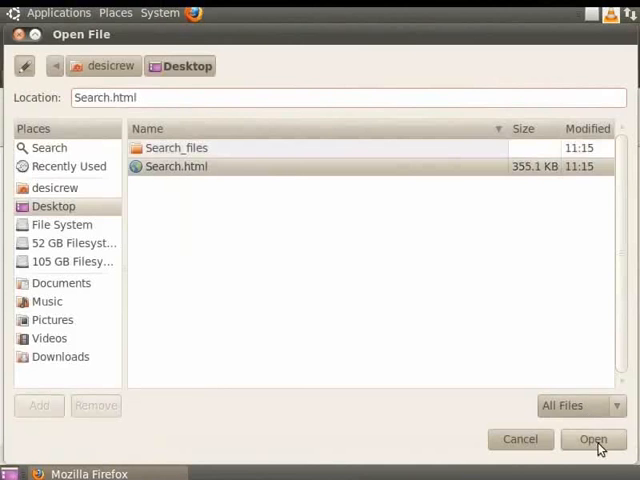
{"action": "left_click", "coordinate": [592, 439]}
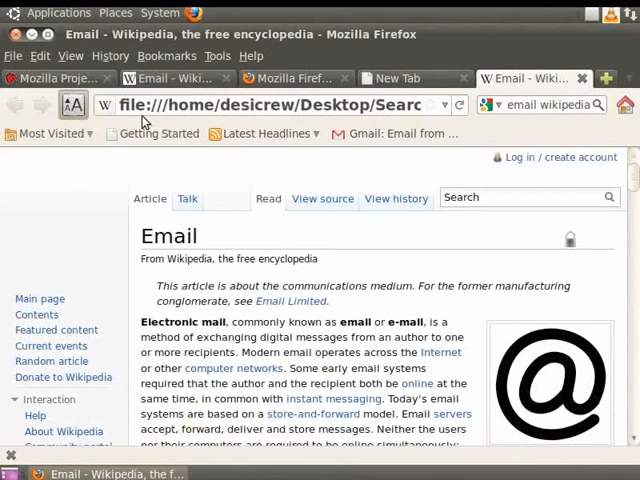
{"action": "mouse_move", "coordinate": [305, 125]}
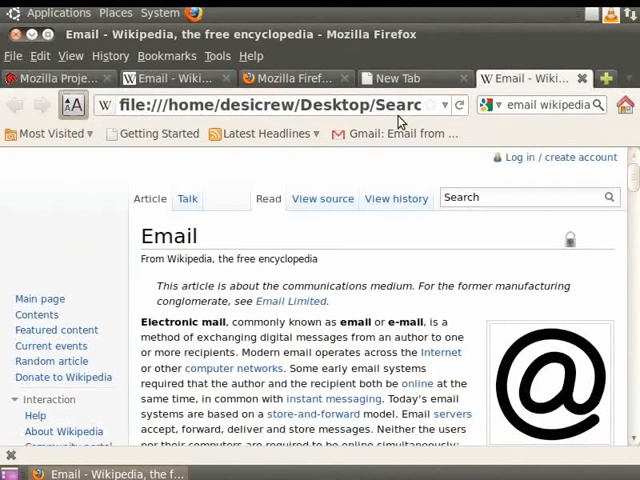
{"action": "left_click", "coordinate": [40, 55]}
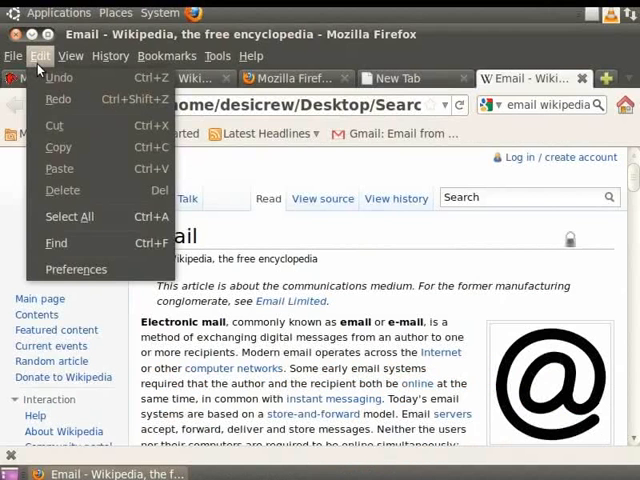
Open Preferences on the Content settings and confirm Block pop-up windows is ticked
{"action": "left_click", "coordinate": [76, 269]}
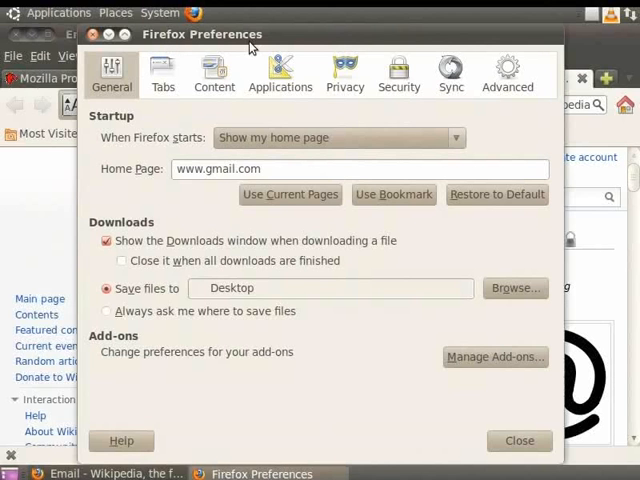
{"action": "left_click", "coordinate": [214, 72]}
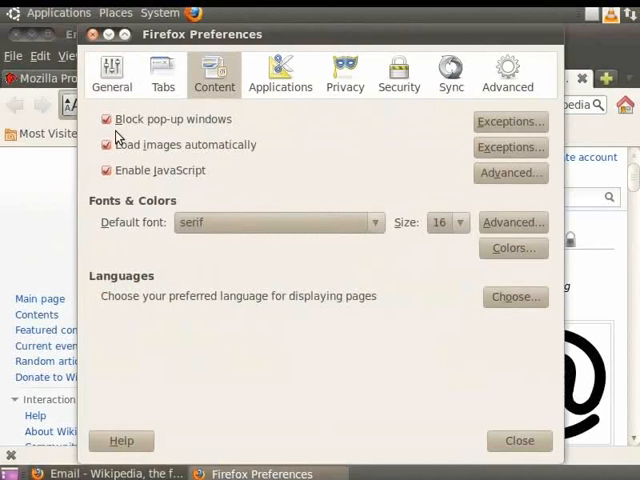
{"action": "left_click", "coordinate": [106, 119]}
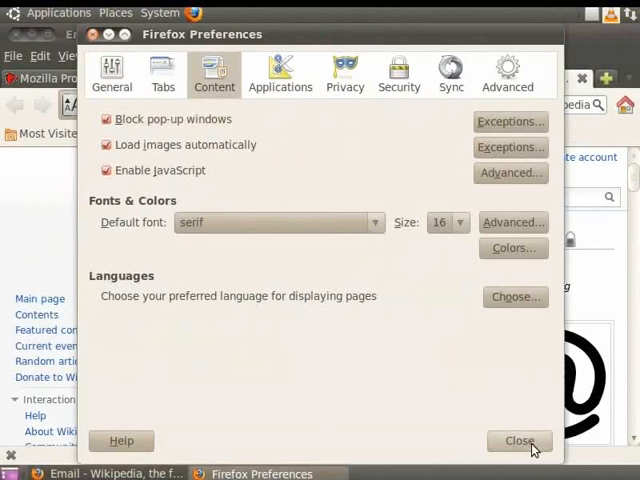
Close the Firefox Preferences window and advance to the closing slides
{"action": "left_click", "coordinate": [519, 440]}
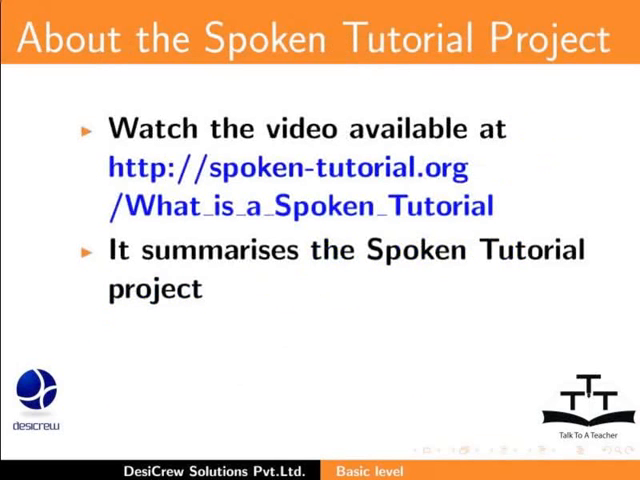
{"action": "key", "text": "Right"}
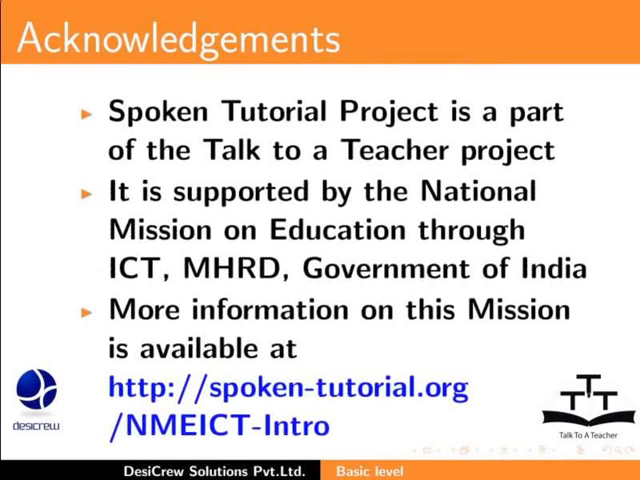